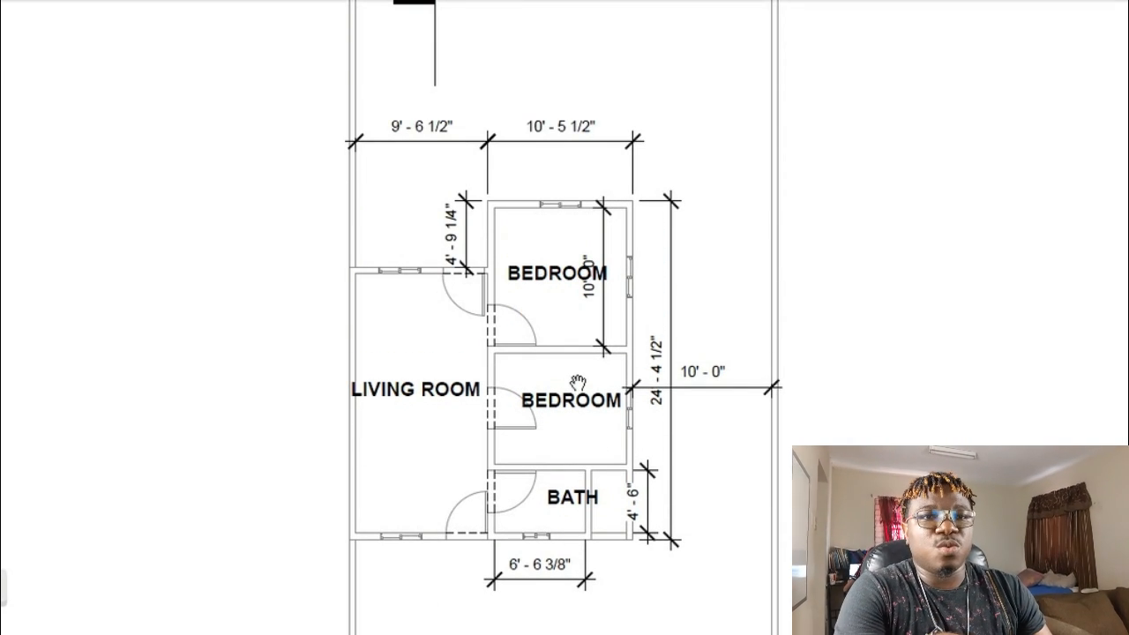
pyautogui.moveTo(568, 382)
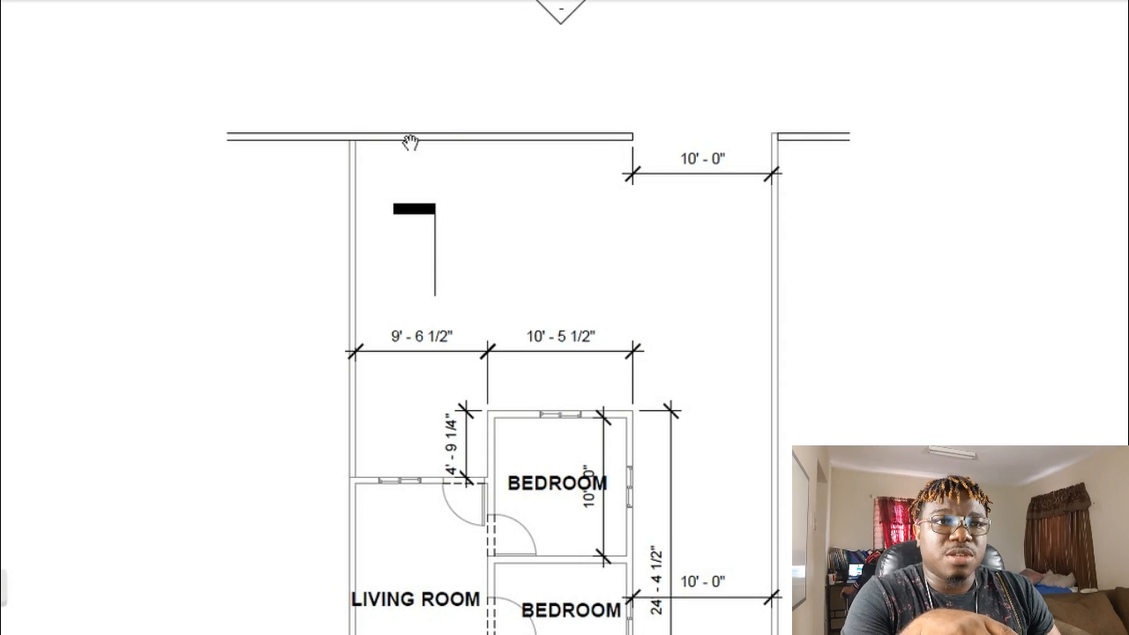
pyautogui.moveTo(587, 472)
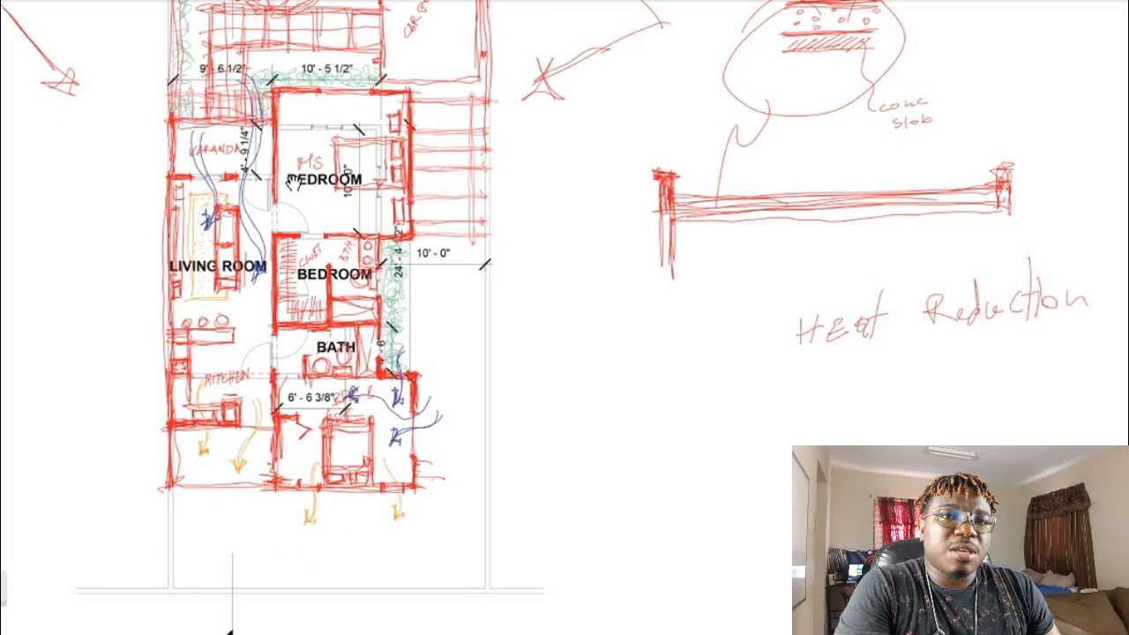
pyautogui.moveTo(225, 216)
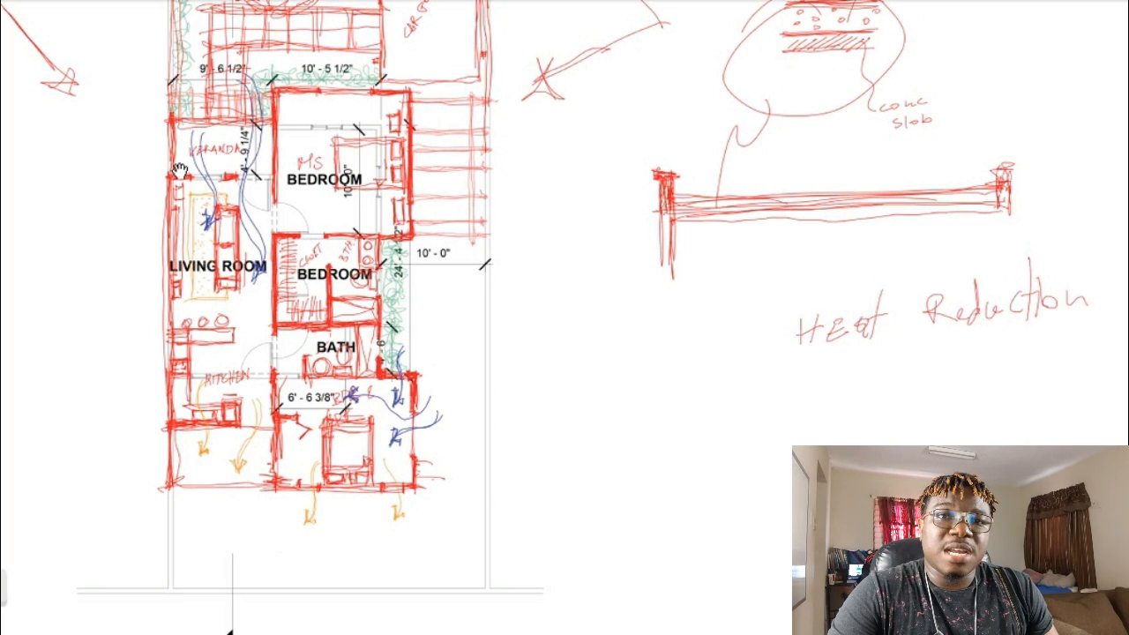
pyautogui.moveTo(212, 202)
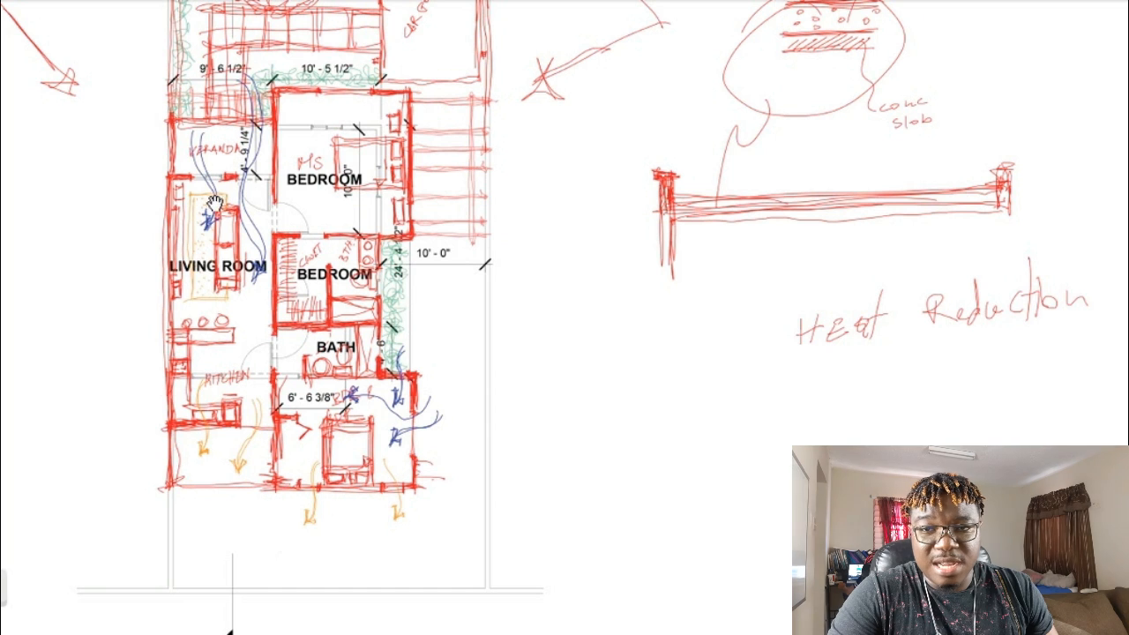
pyautogui.moveTo(168, 265)
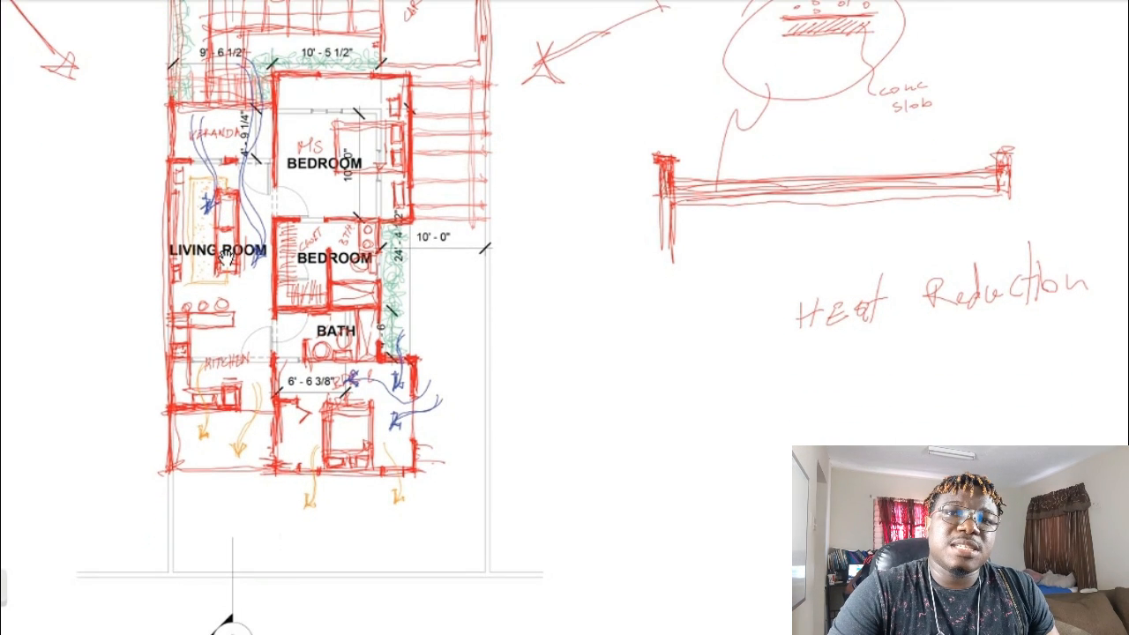
pyautogui.moveTo(226, 271)
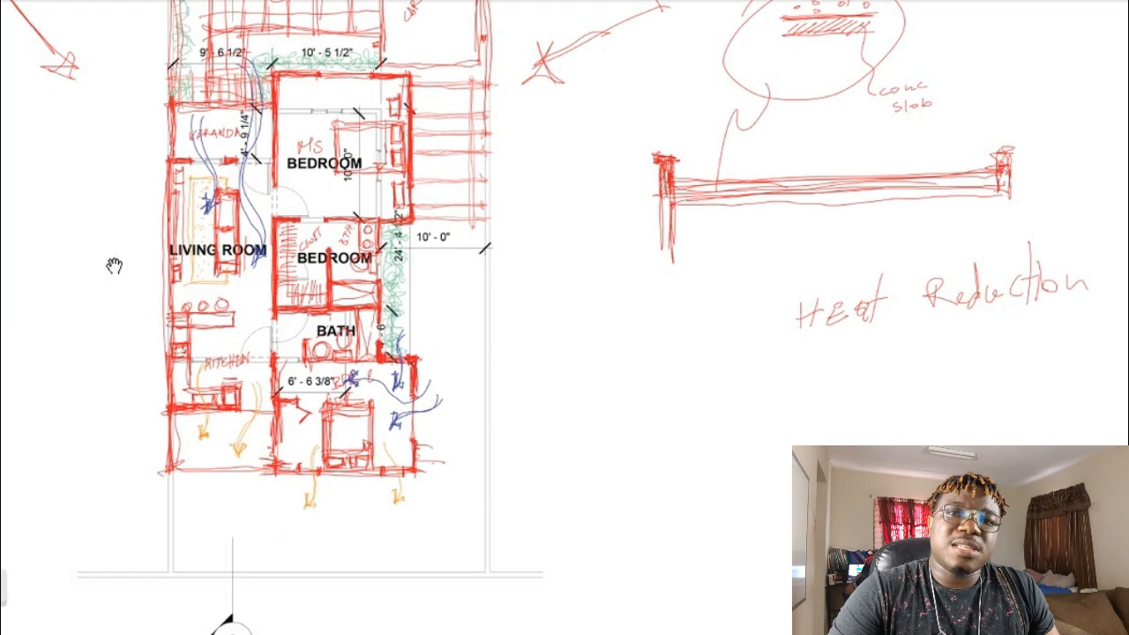
pyautogui.moveTo(209, 267)
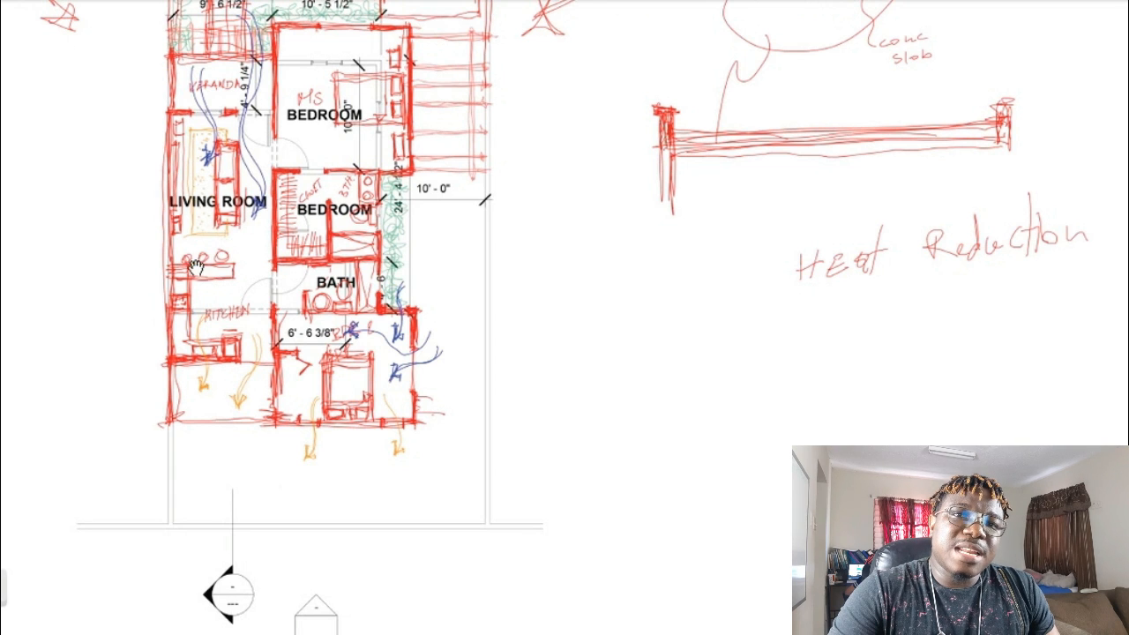
pyautogui.moveTo(265, 306)
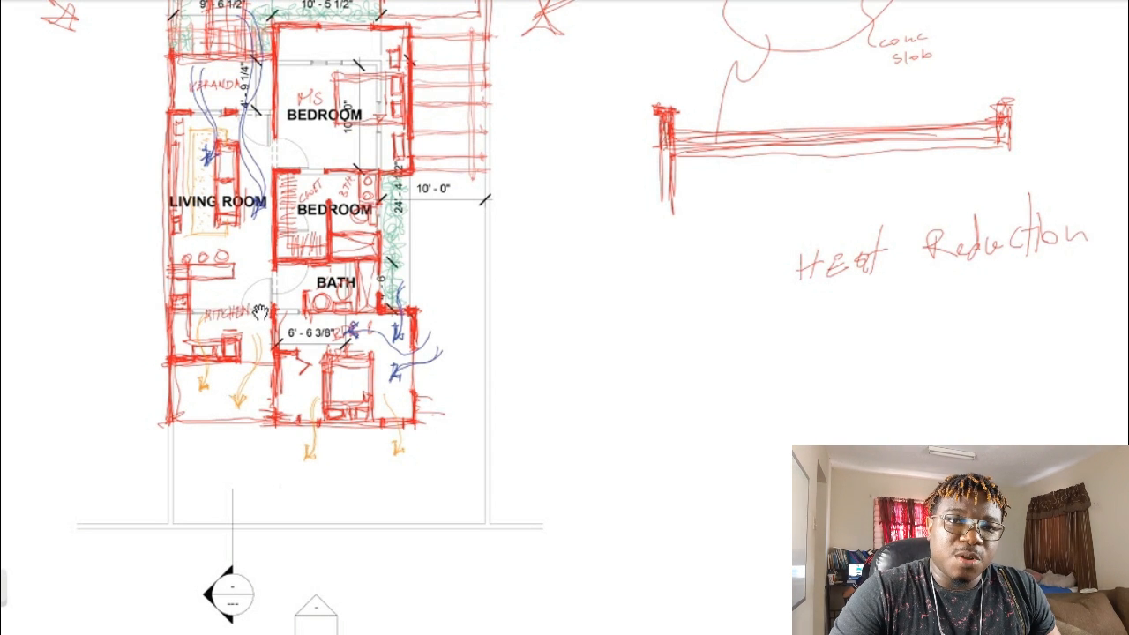
pyautogui.moveTo(196, 316)
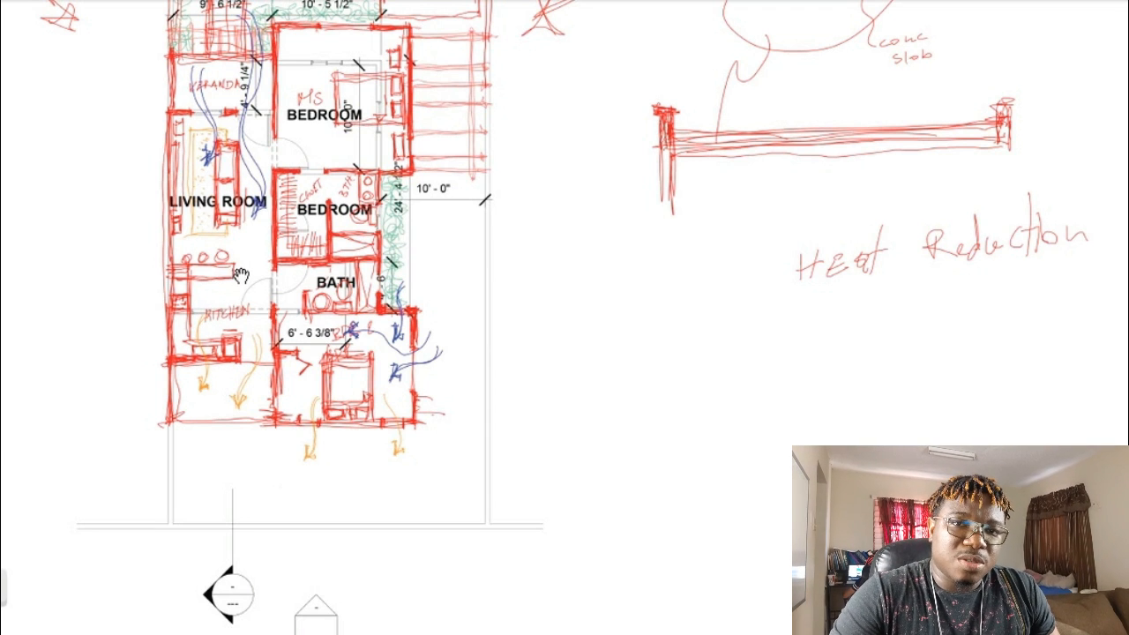
pyautogui.moveTo(236, 333)
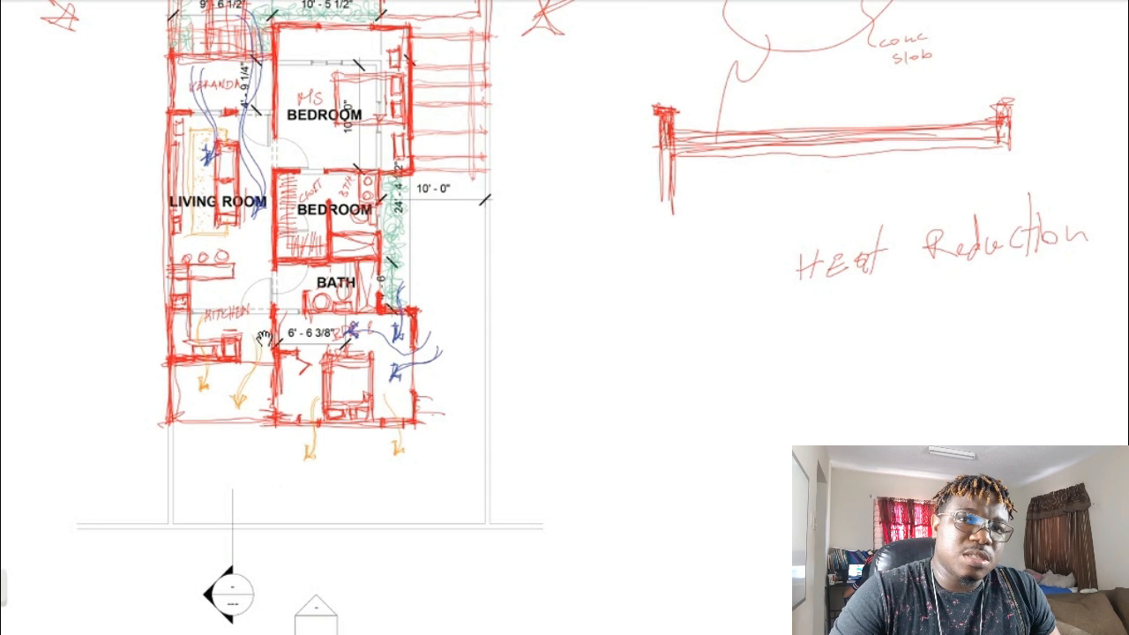
pyautogui.moveTo(229, 348)
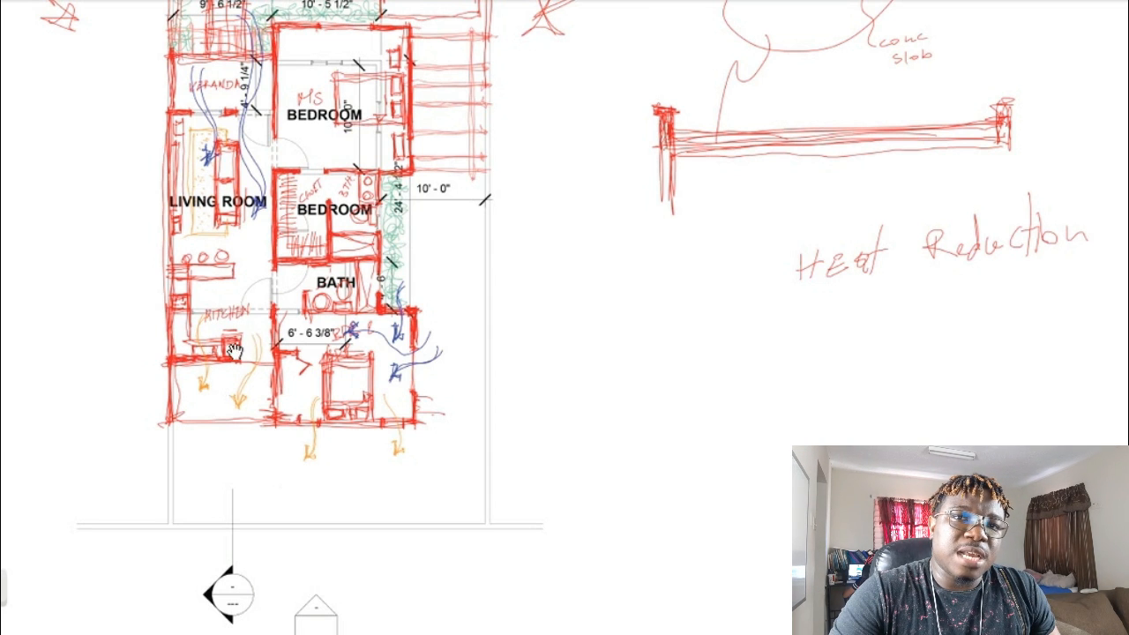
pyautogui.moveTo(264, 295)
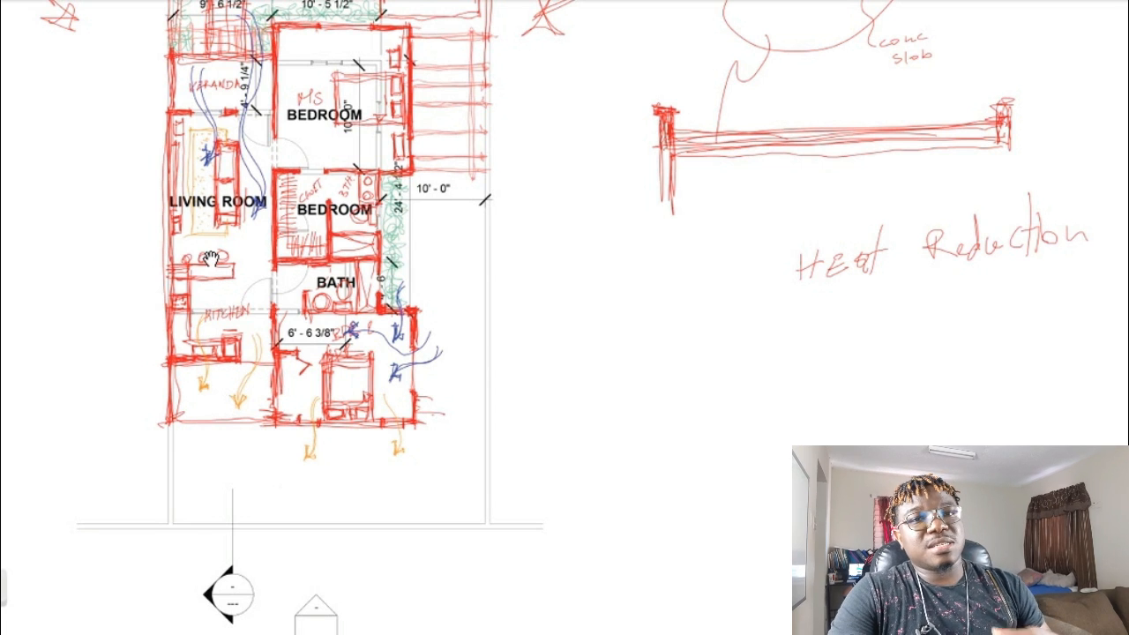
pyautogui.moveTo(327, 243)
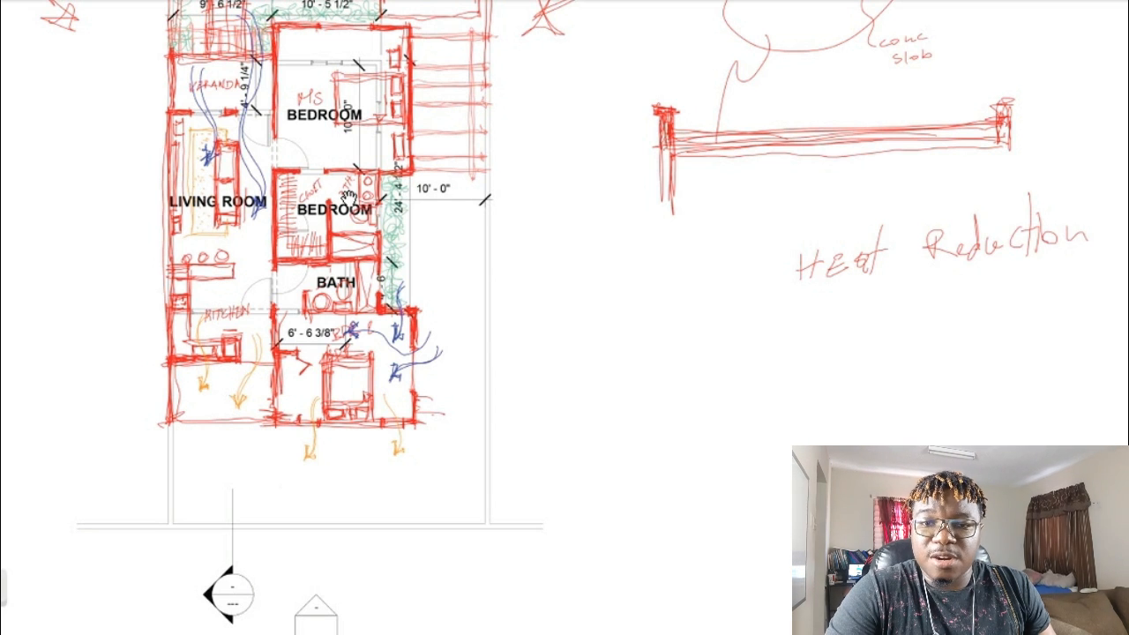
pyautogui.moveTo(152, 566)
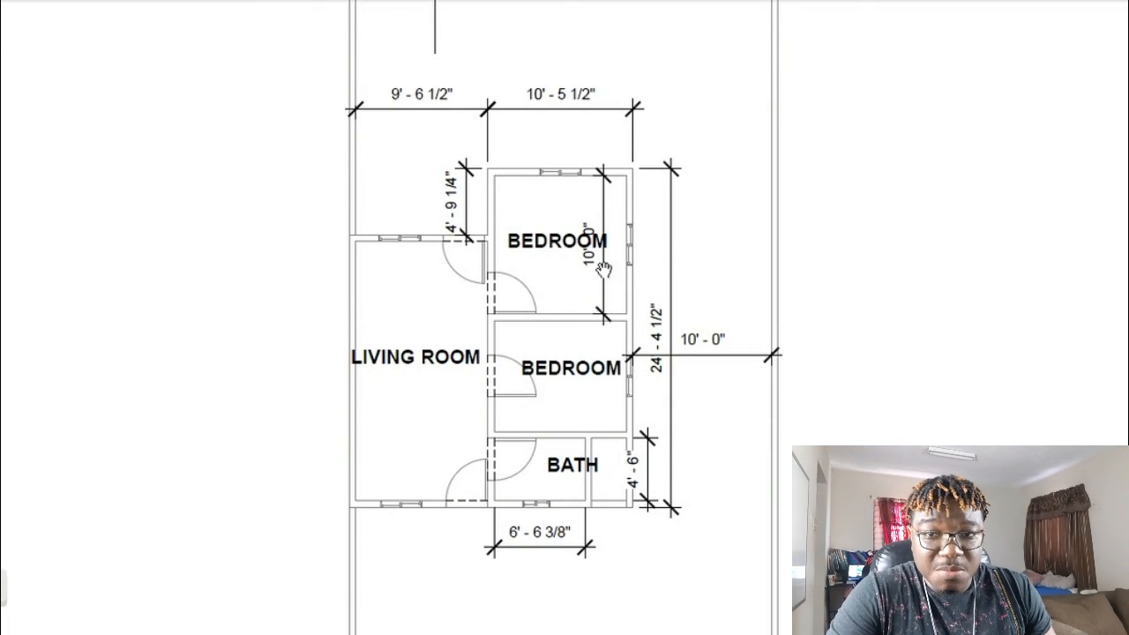
pyautogui.moveTo(516, 269)
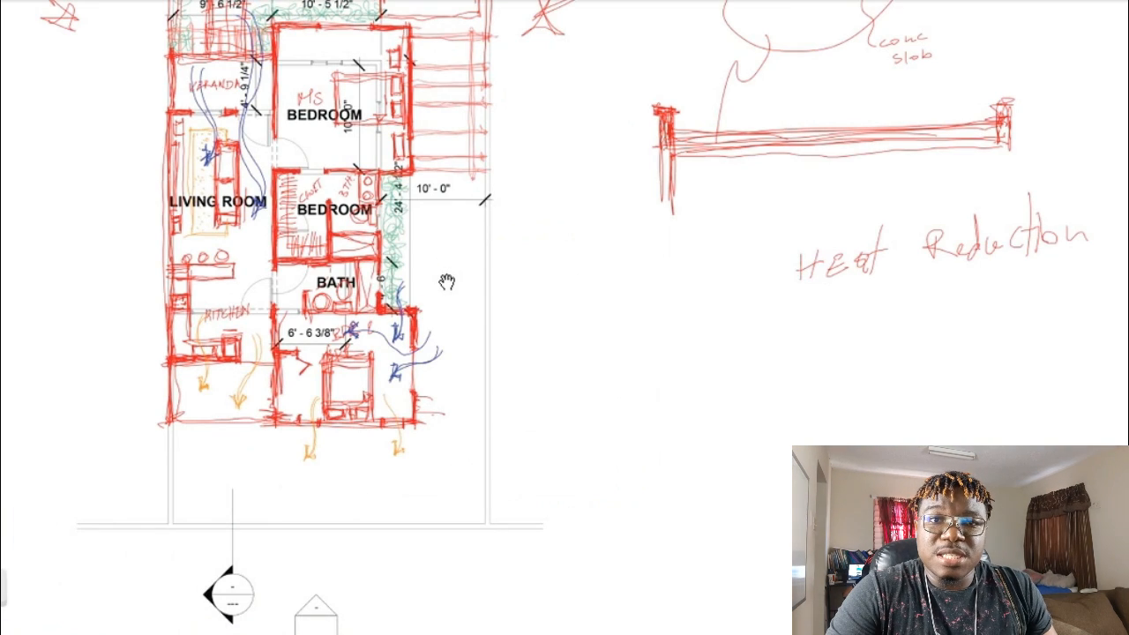
pyautogui.moveTo(285, 172)
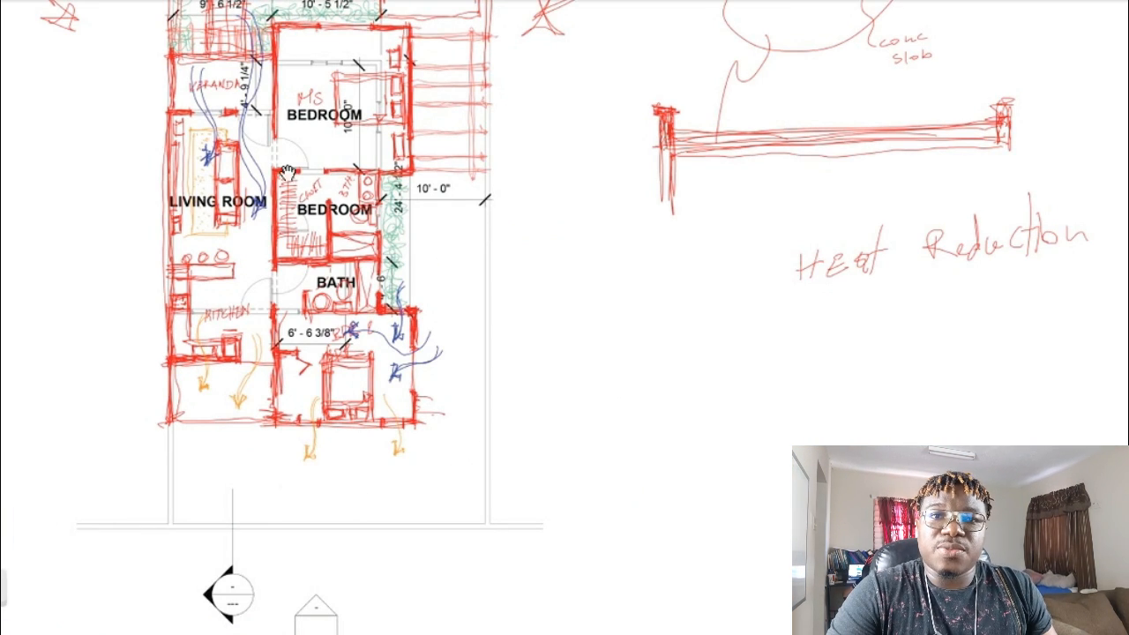
pyautogui.moveTo(320, 221)
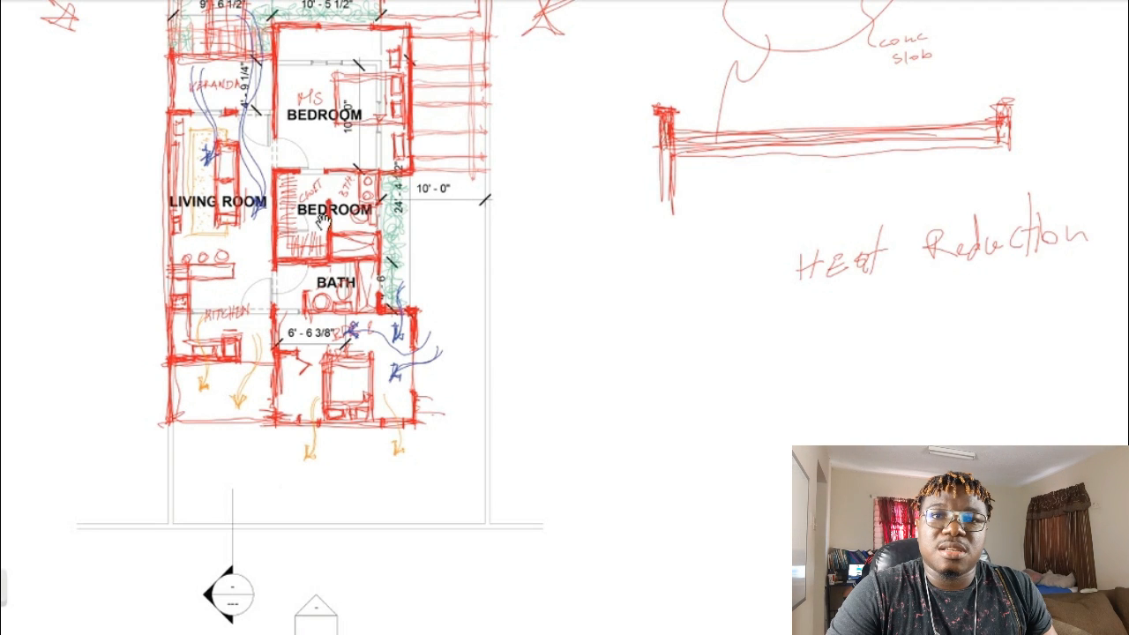
pyautogui.moveTo(344, 238)
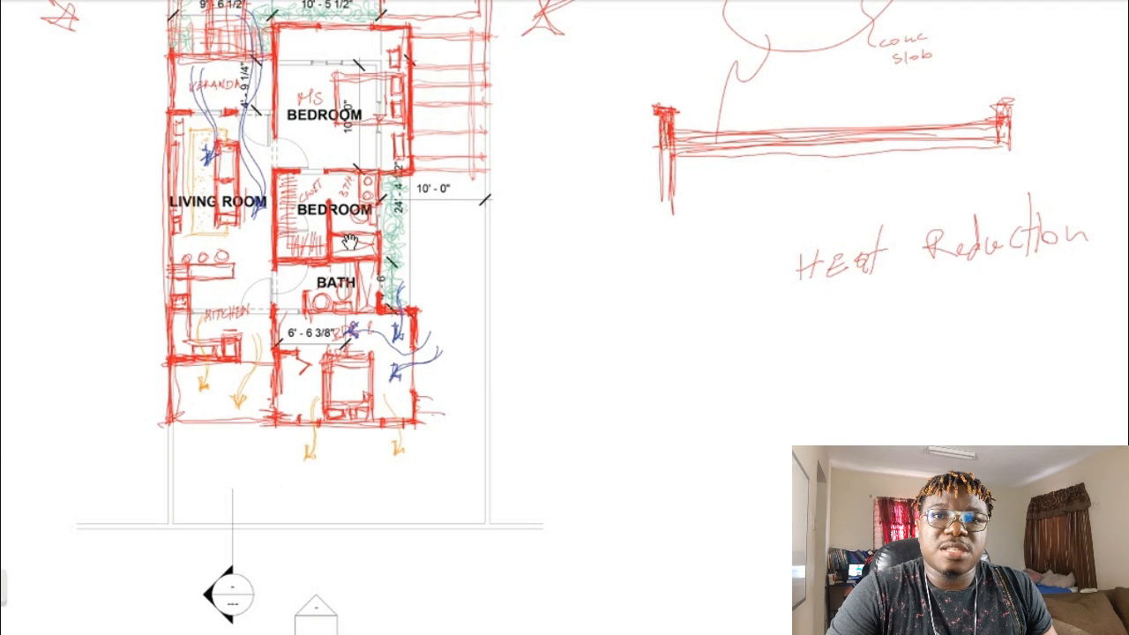
pyautogui.moveTo(269, 231)
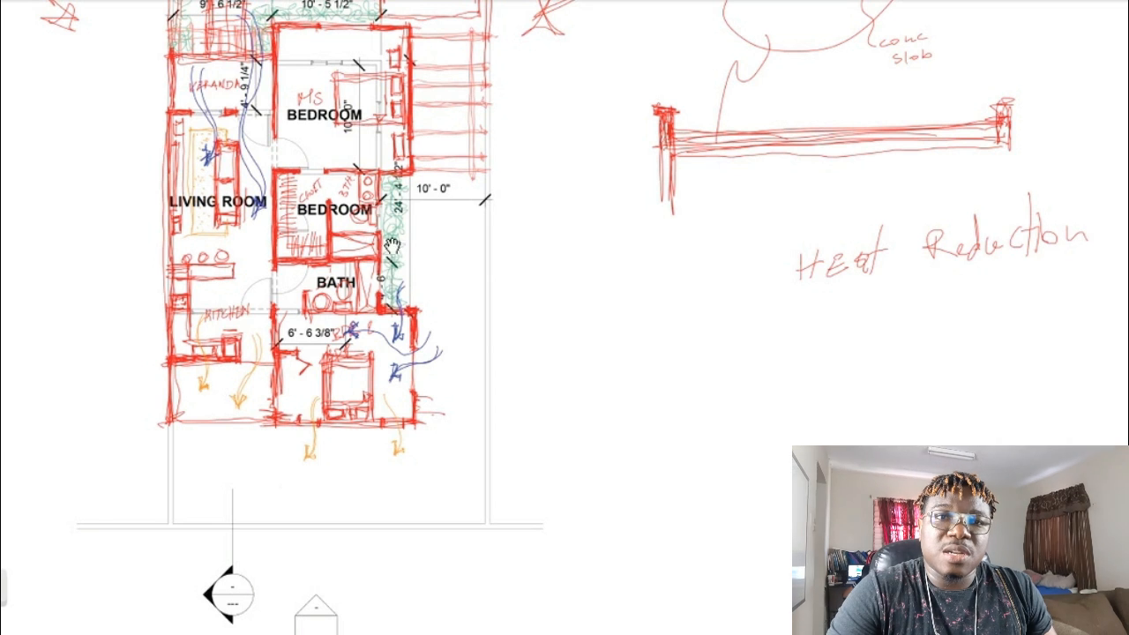
pyautogui.moveTo(380, 287)
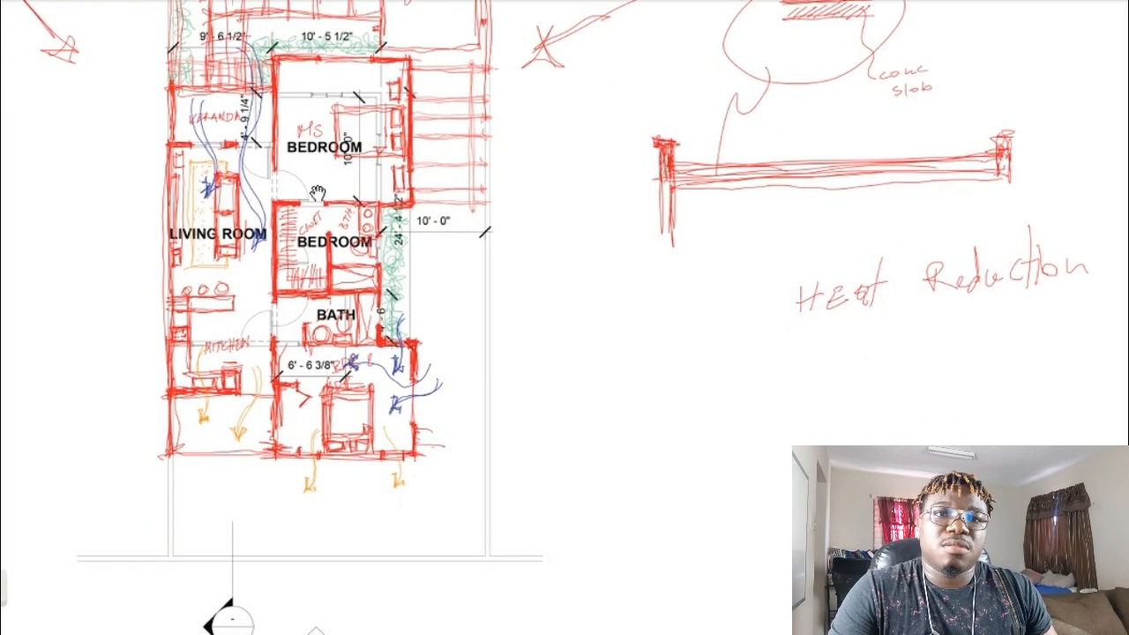
pyautogui.moveTo(234, 203)
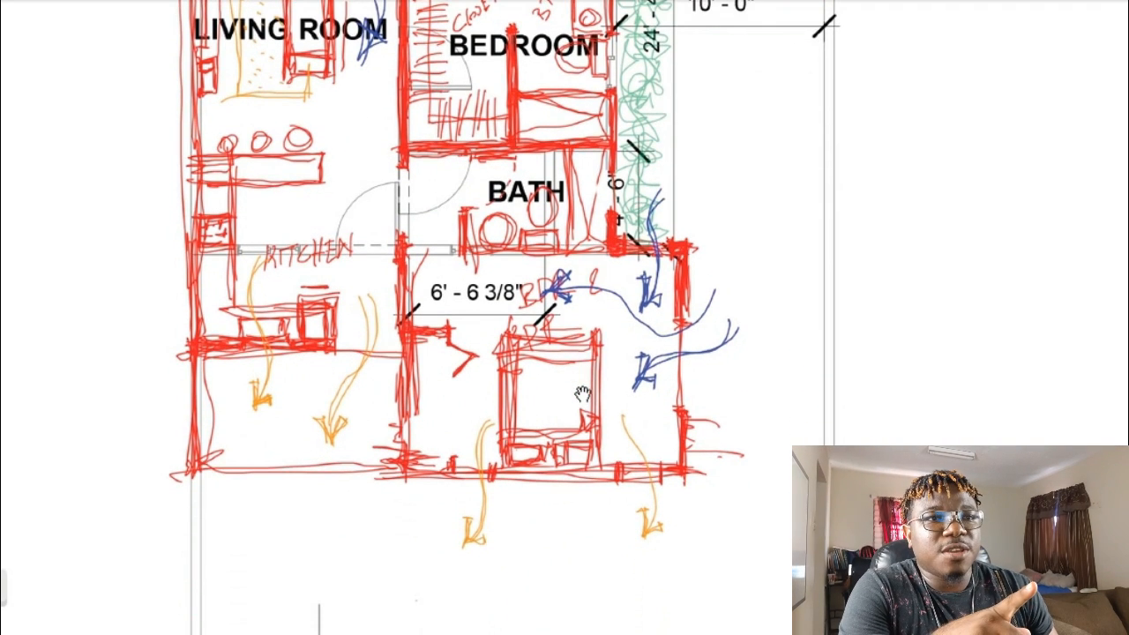
pyautogui.moveTo(459, 304)
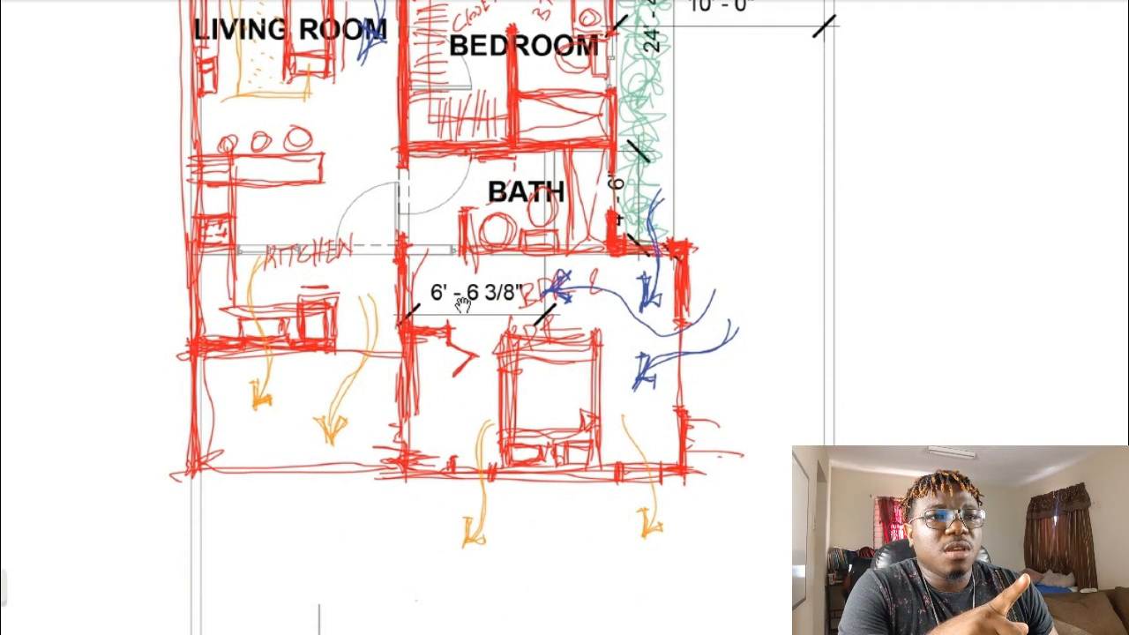
pyautogui.moveTo(626, 207)
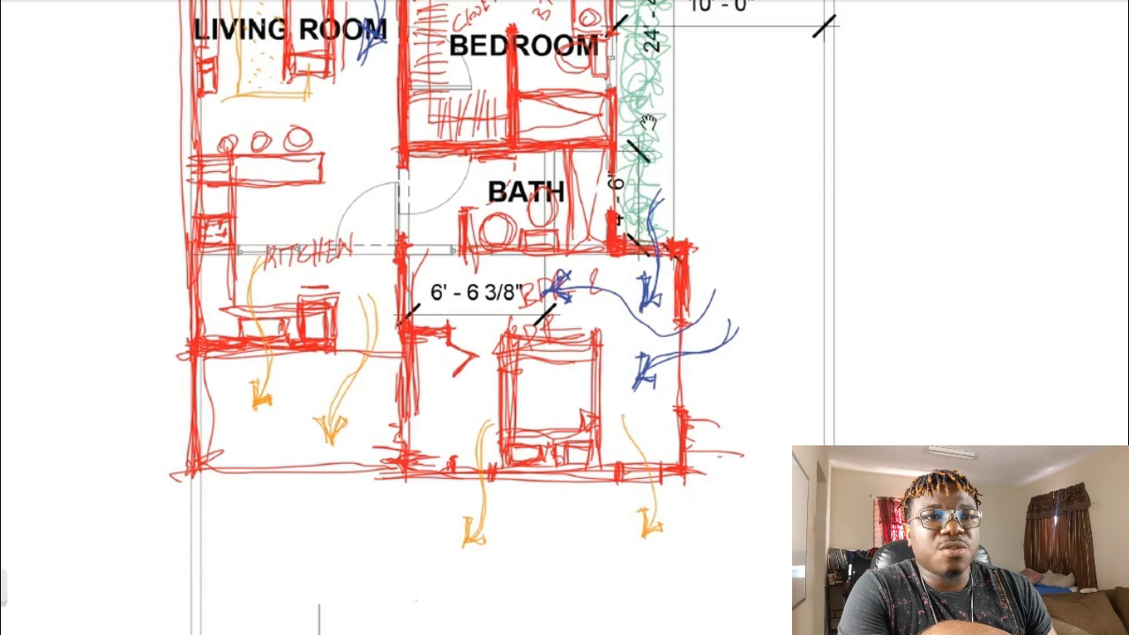
pyautogui.moveTo(644, 260)
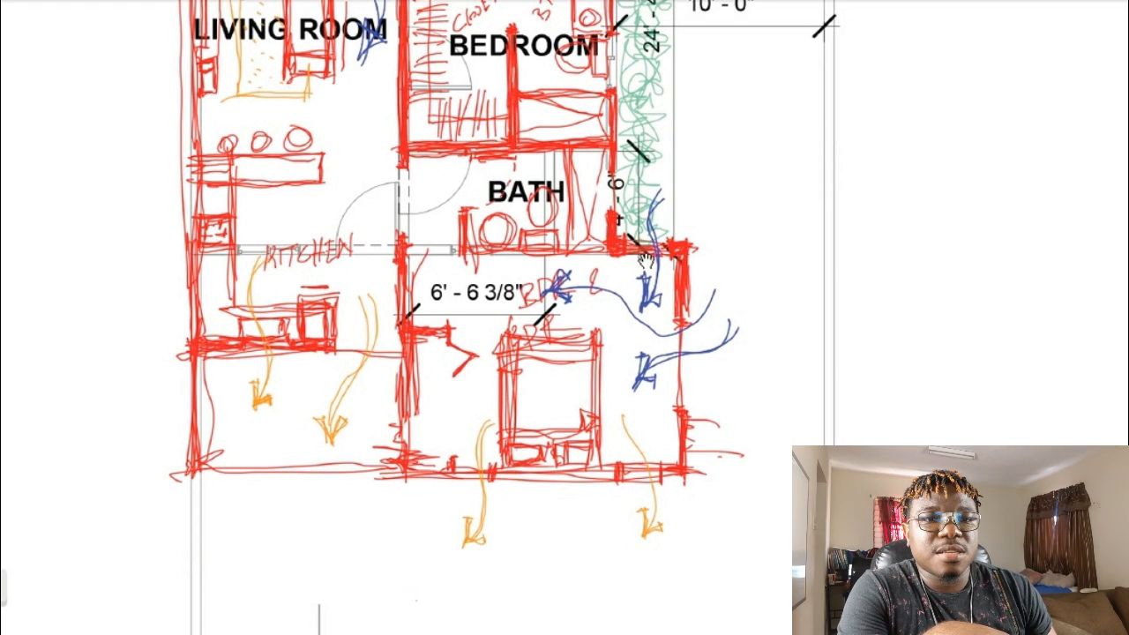
pyautogui.moveTo(693, 75)
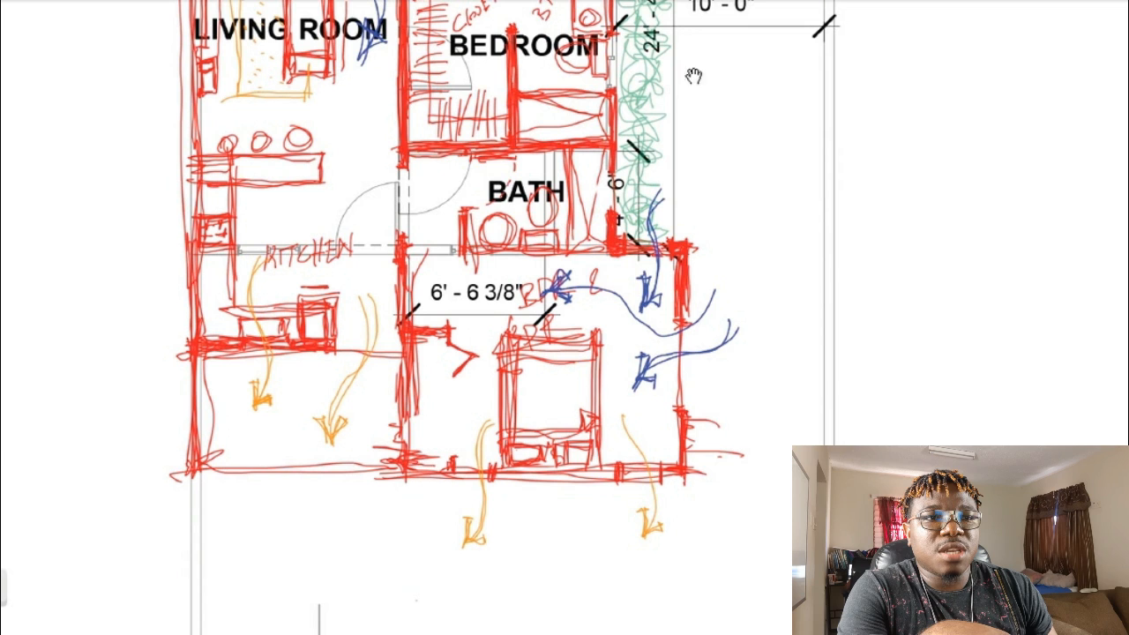
pyautogui.moveTo(615, 394)
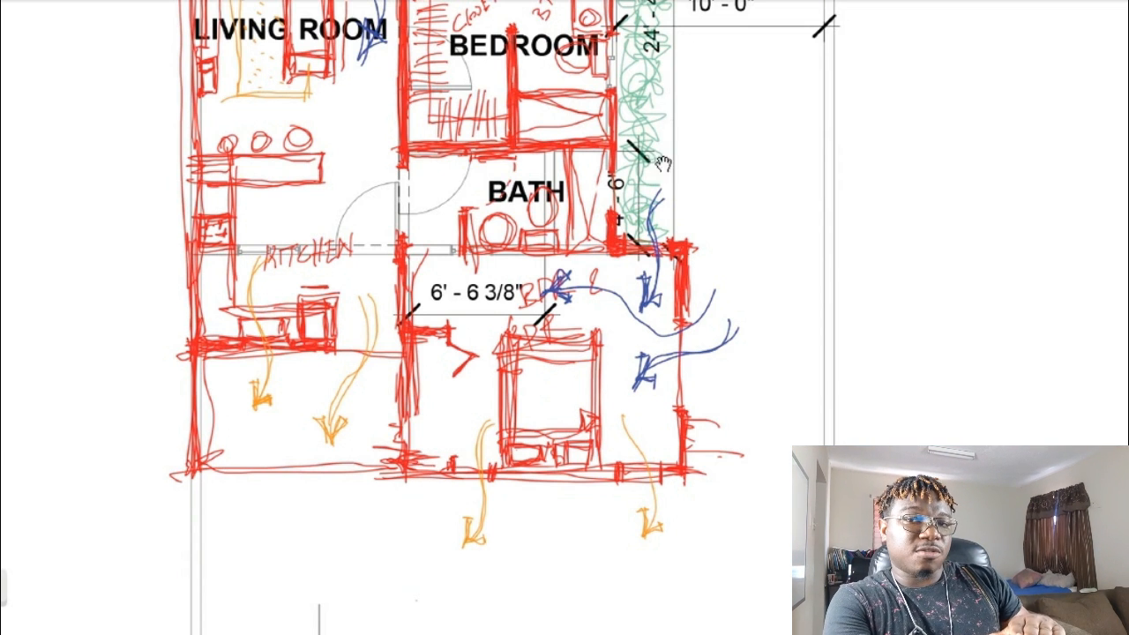
pyautogui.moveTo(611, 374)
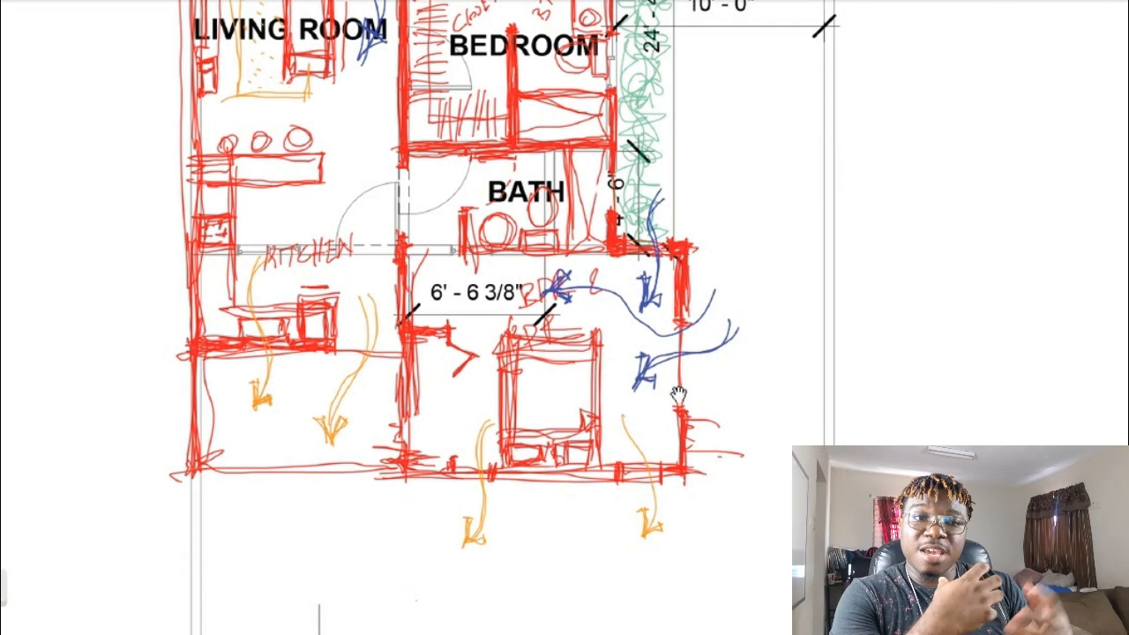
pyautogui.moveTo(771, 335)
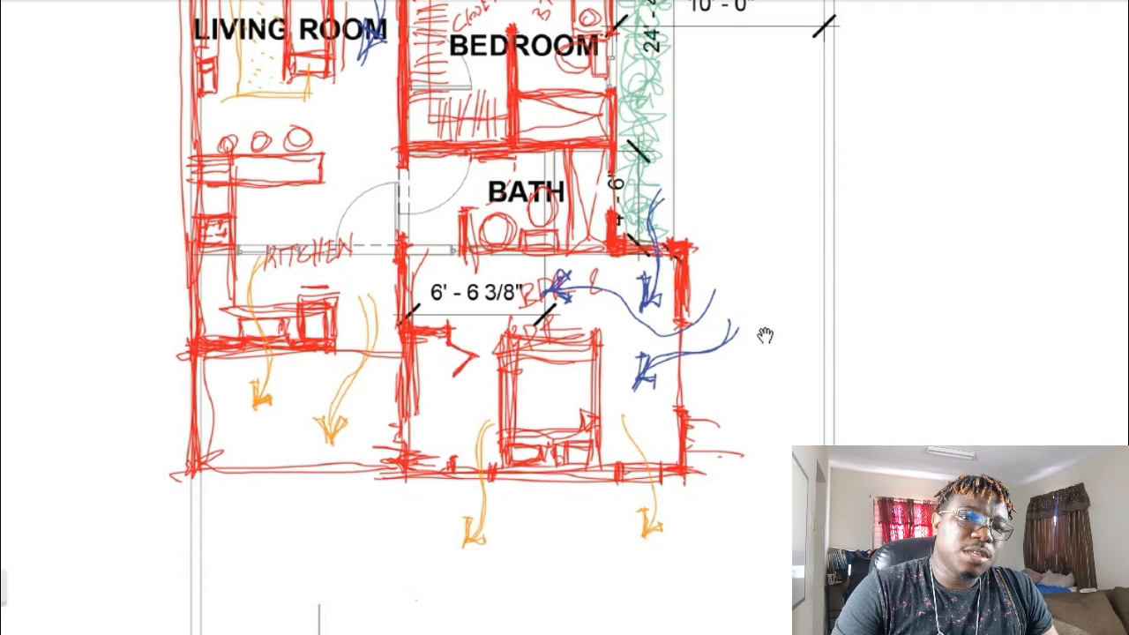
pyautogui.moveTo(368, 397)
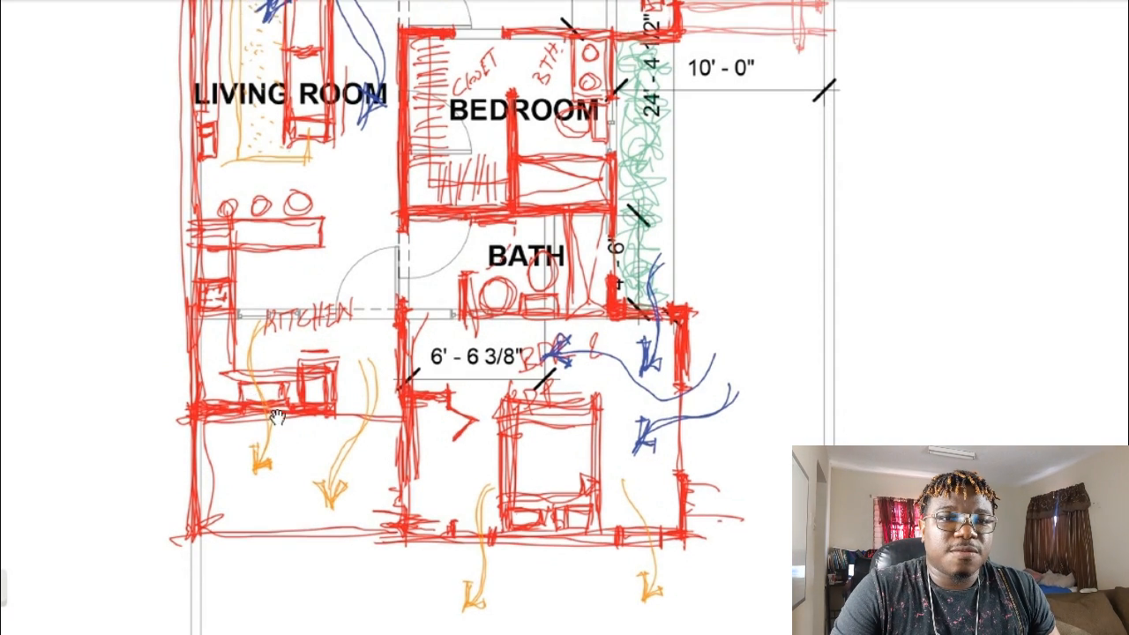
pyautogui.moveTo(467, 220)
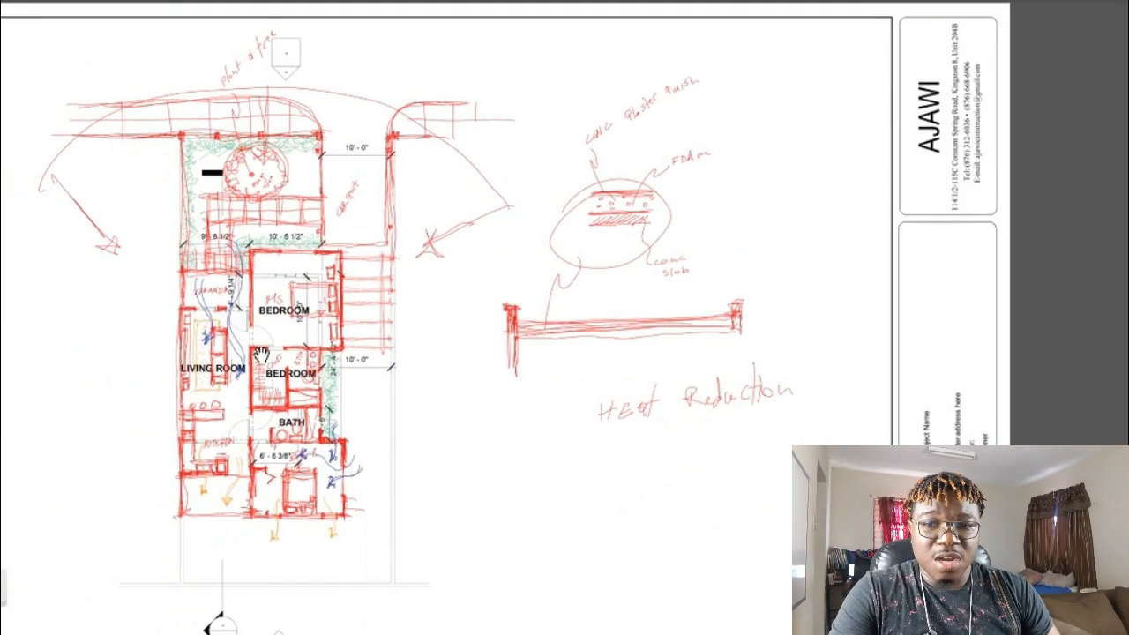
pyautogui.moveTo(256, 477)
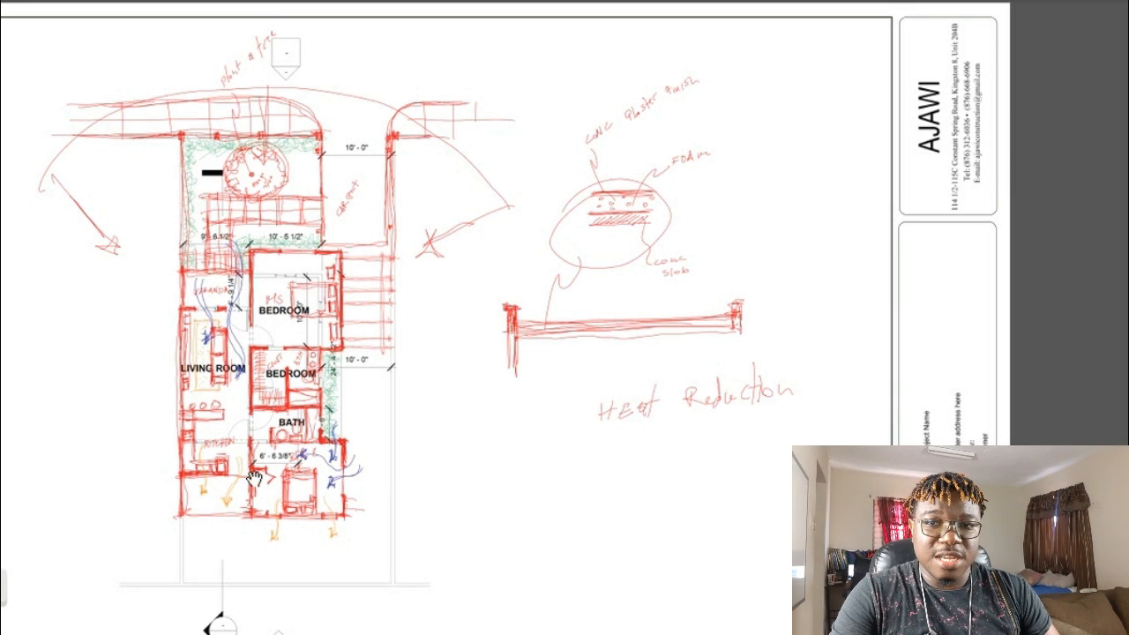
pyautogui.moveTo(322, 340)
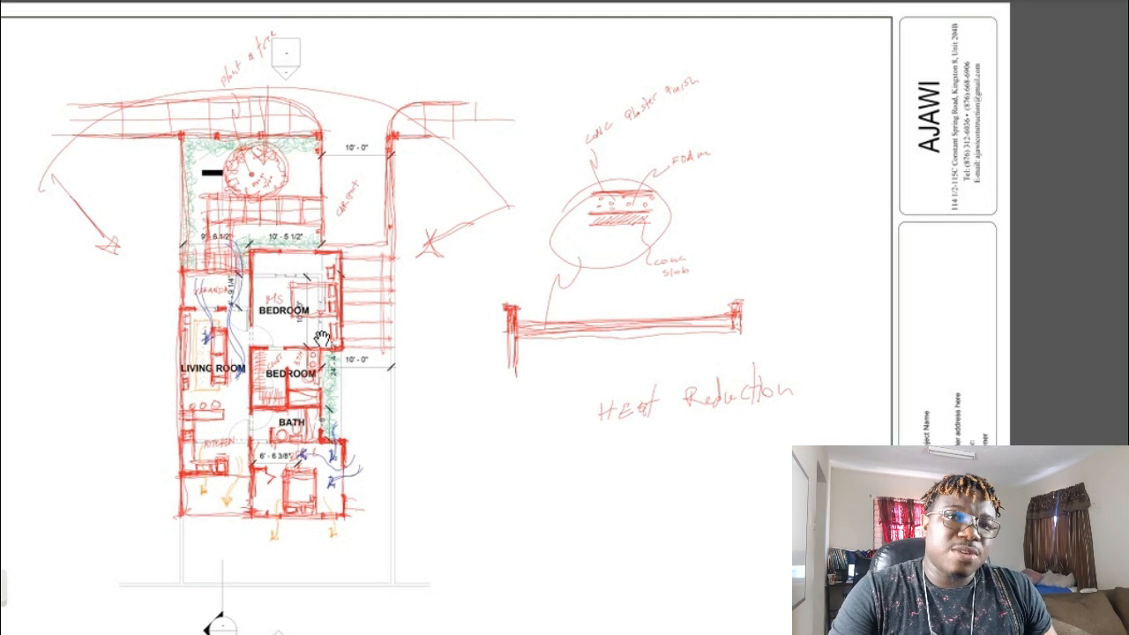
pyautogui.moveTo(198, 493)
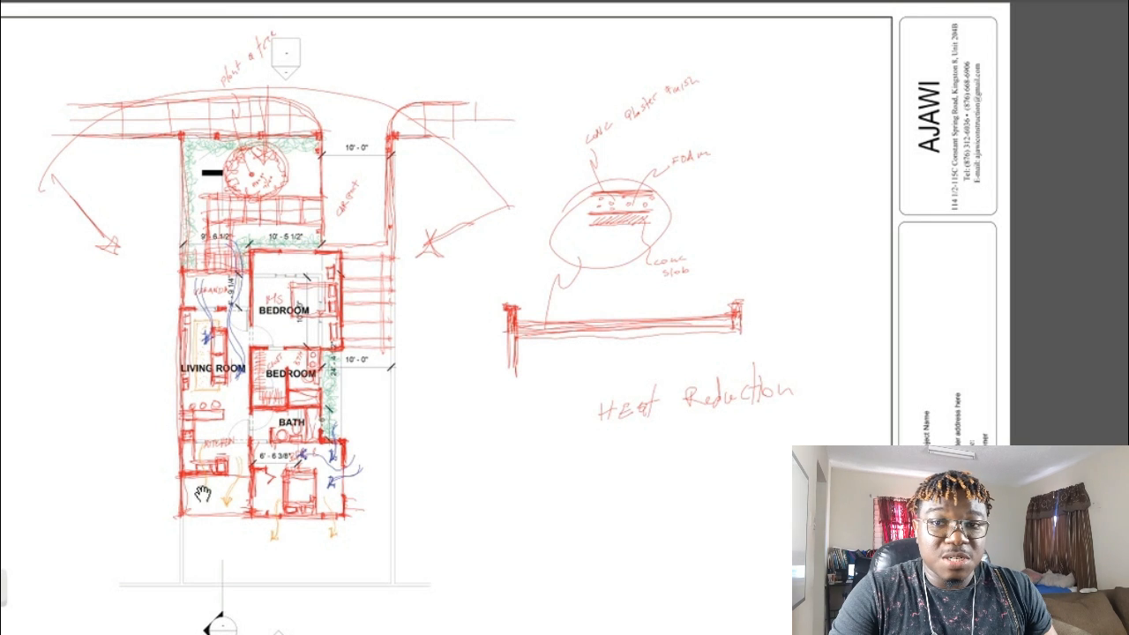
pyautogui.moveTo(295, 362)
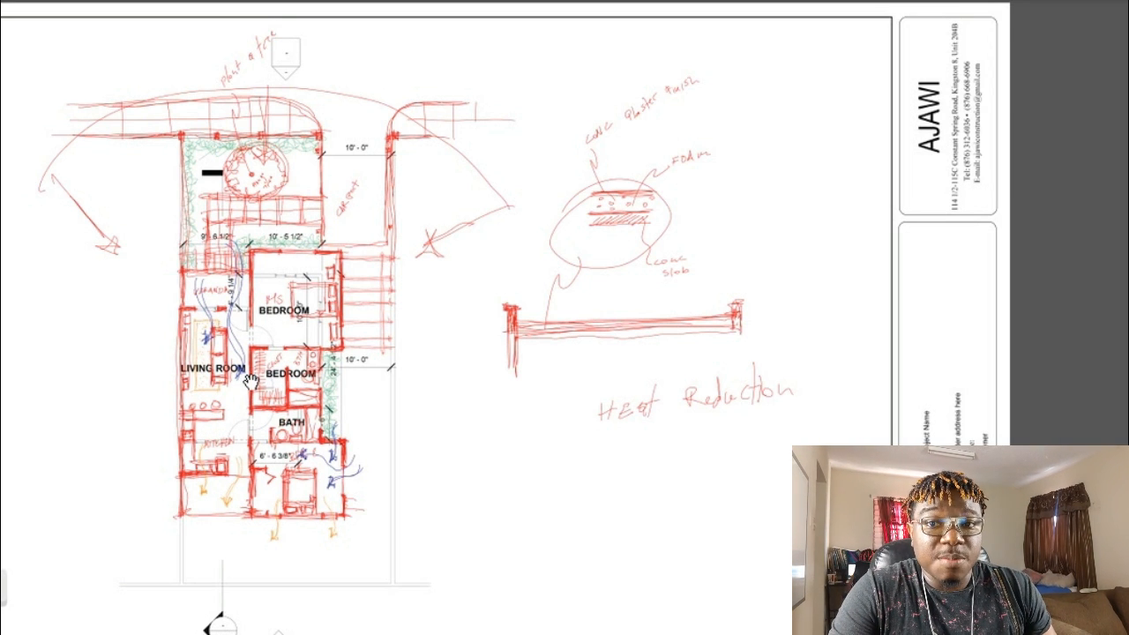
pyautogui.moveTo(761, 174)
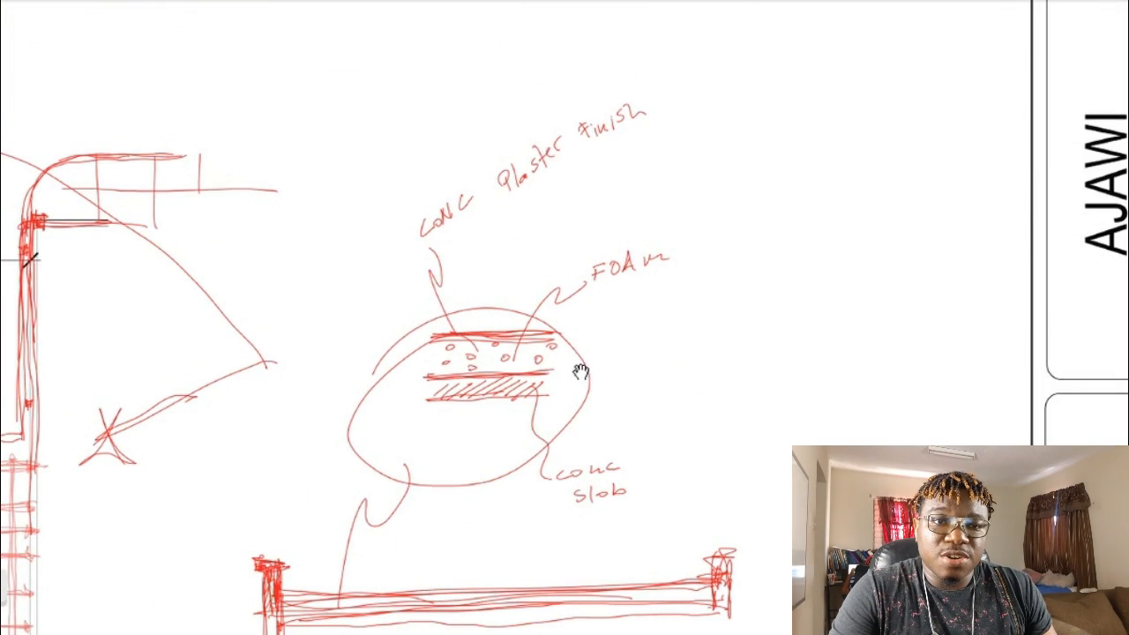
pyautogui.moveTo(485, 361)
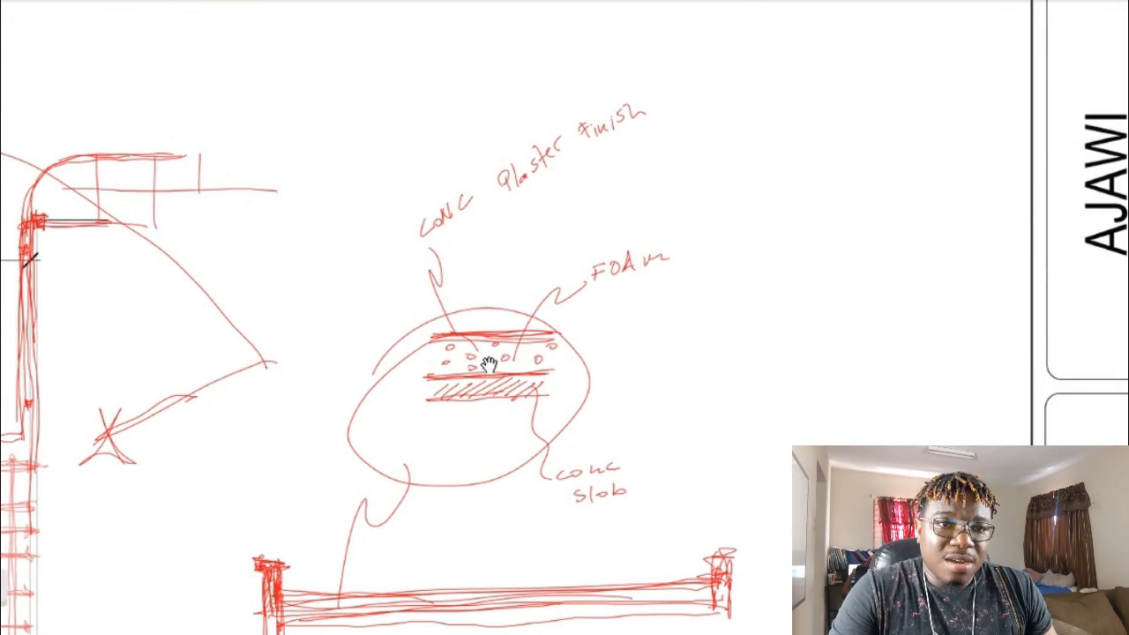
pyautogui.moveTo(512, 404)
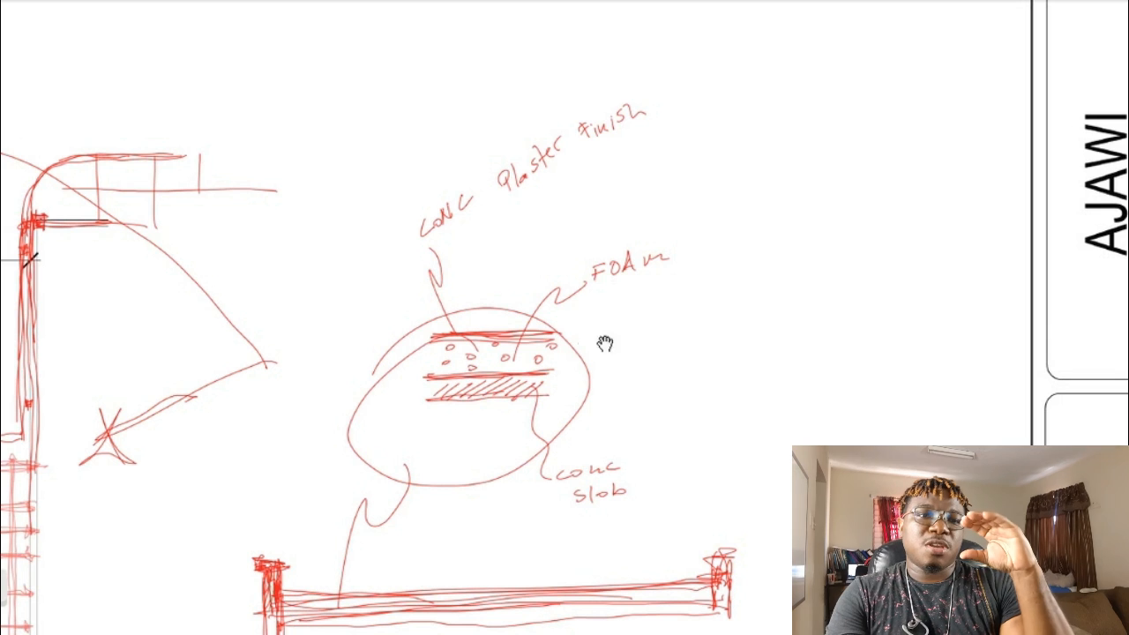
pyautogui.moveTo(395, 392)
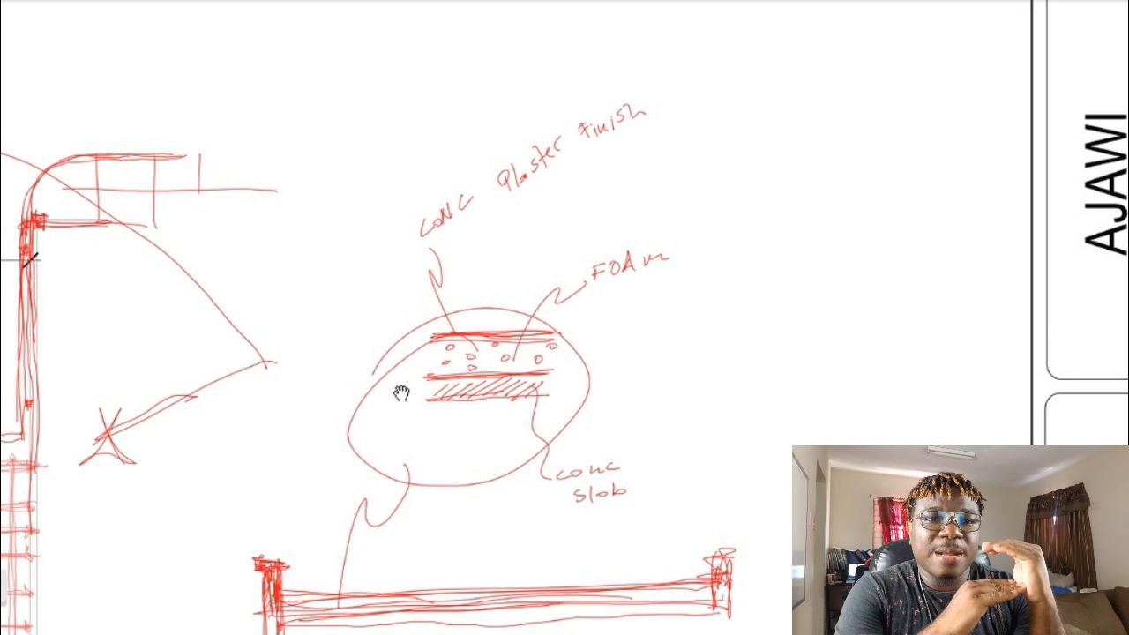
pyautogui.moveTo(613, 371)
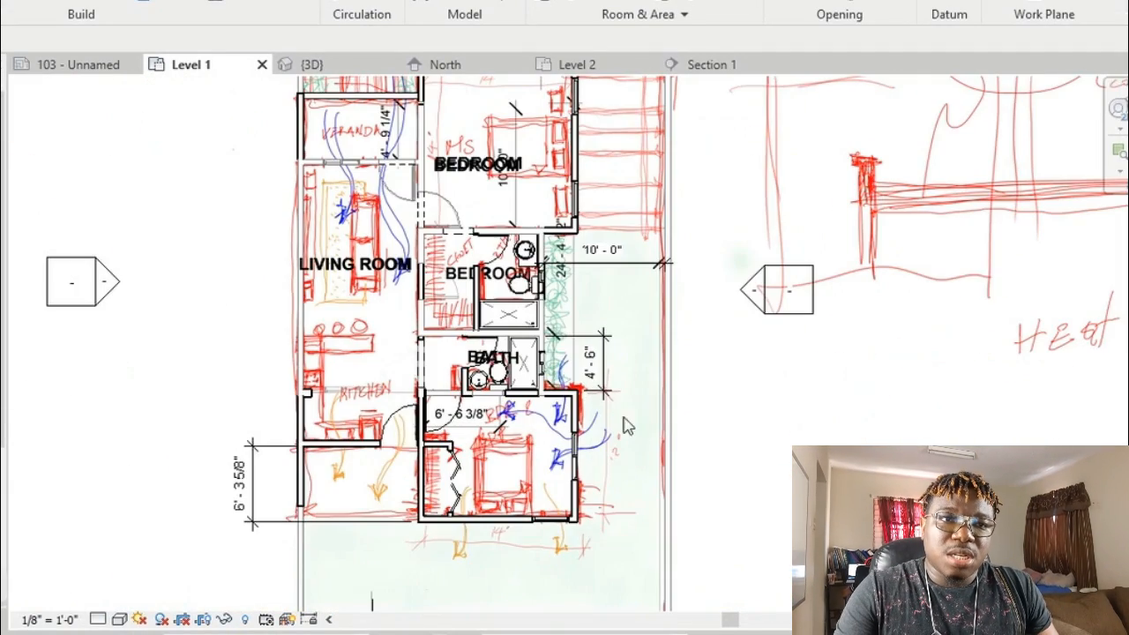
# Switch to the {3D} view and orbit around the louvered windows and down onto the roof
pyautogui.click(311, 64)
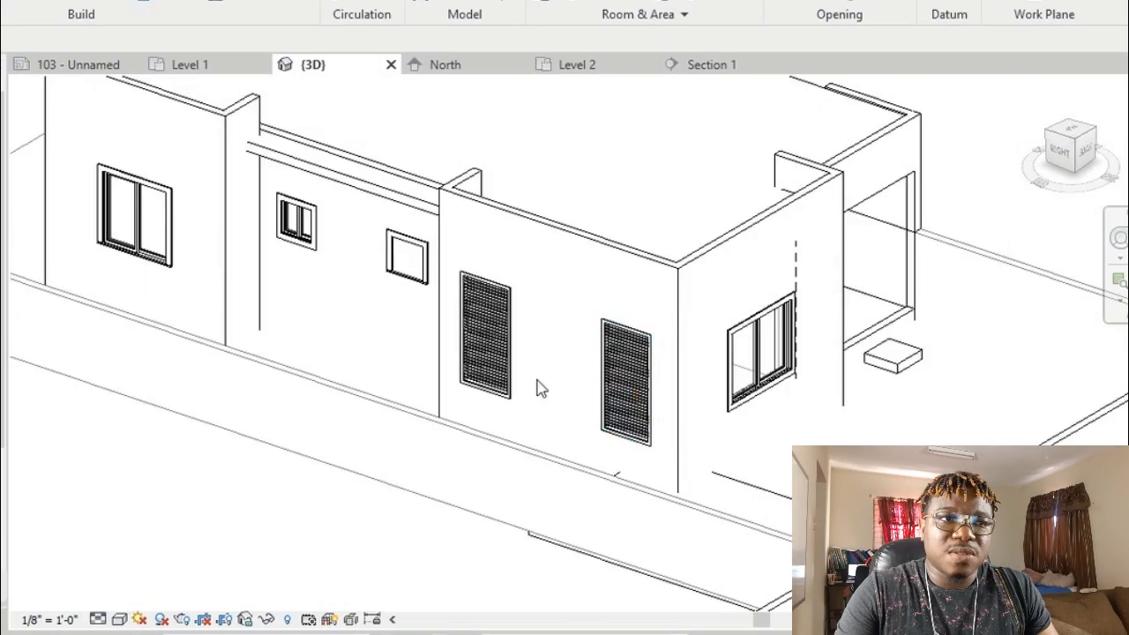
pyautogui.moveTo(542, 388); pyautogui.dragTo(851, 363)
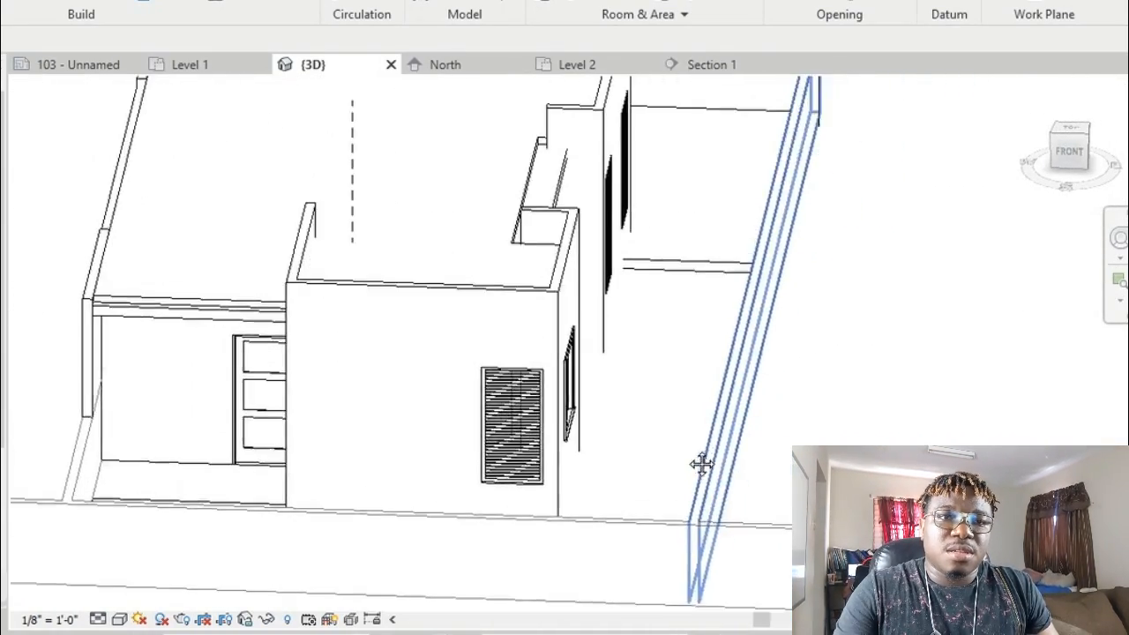
pyautogui.moveTo(701, 465); pyautogui.dragTo(658, 437)
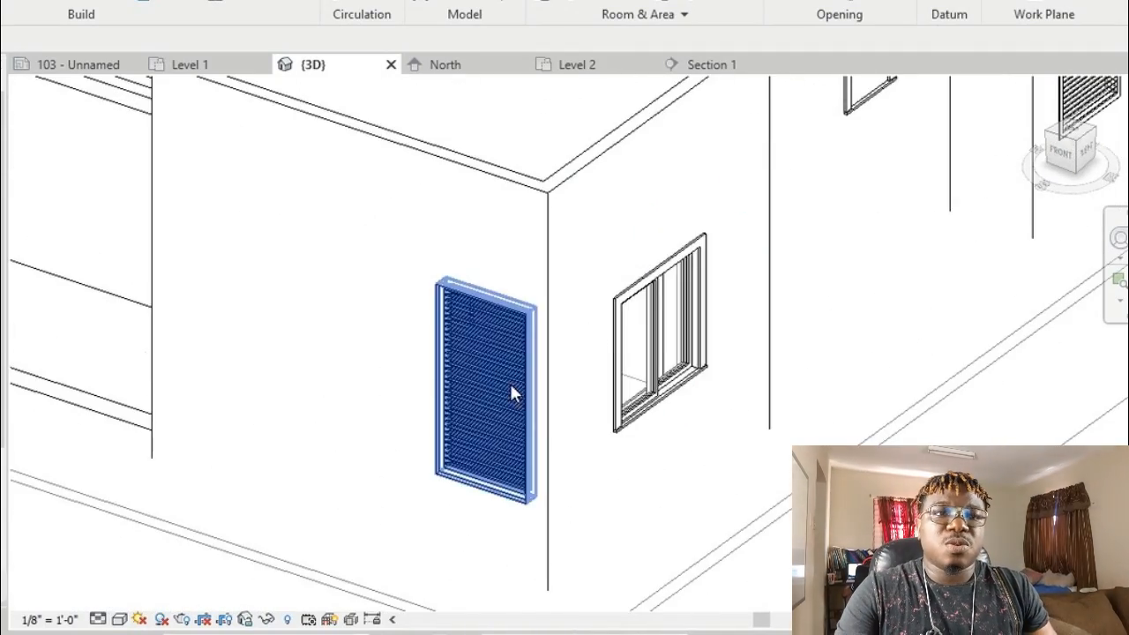
pyautogui.moveTo(516, 393); pyautogui.dragTo(761, 320)
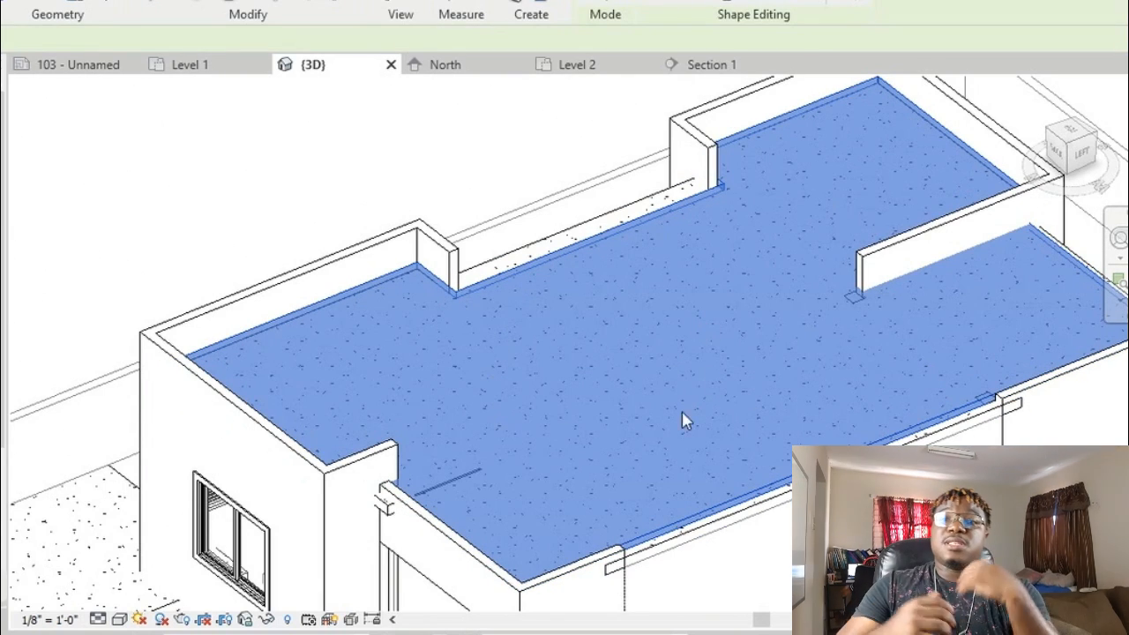
pyautogui.moveTo(732, 391)
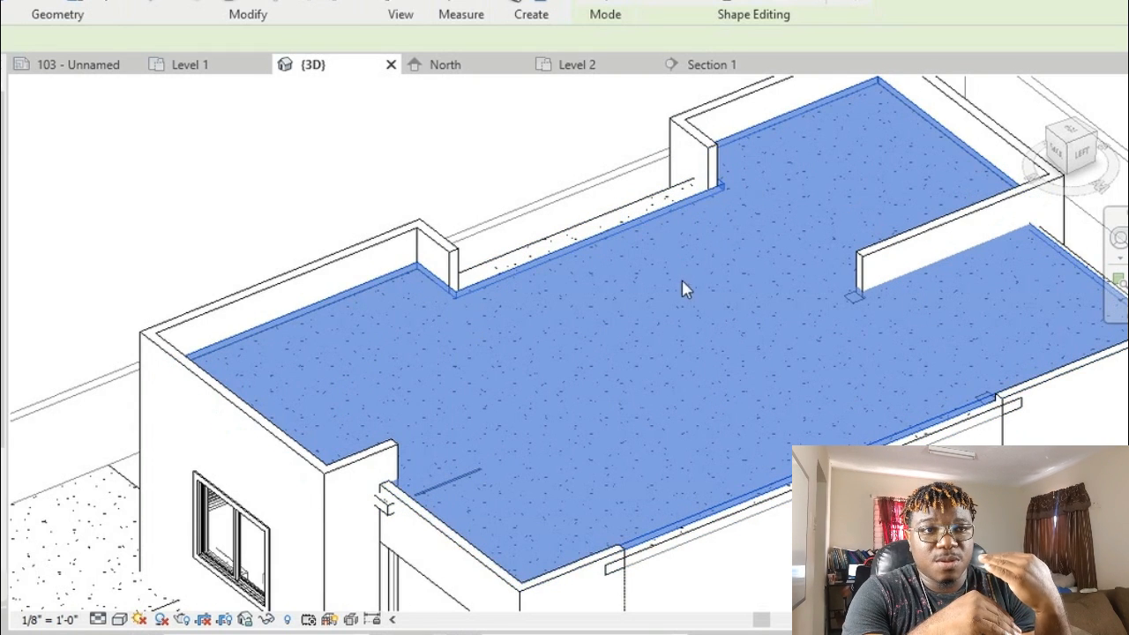
pyautogui.moveTo(683, 292)
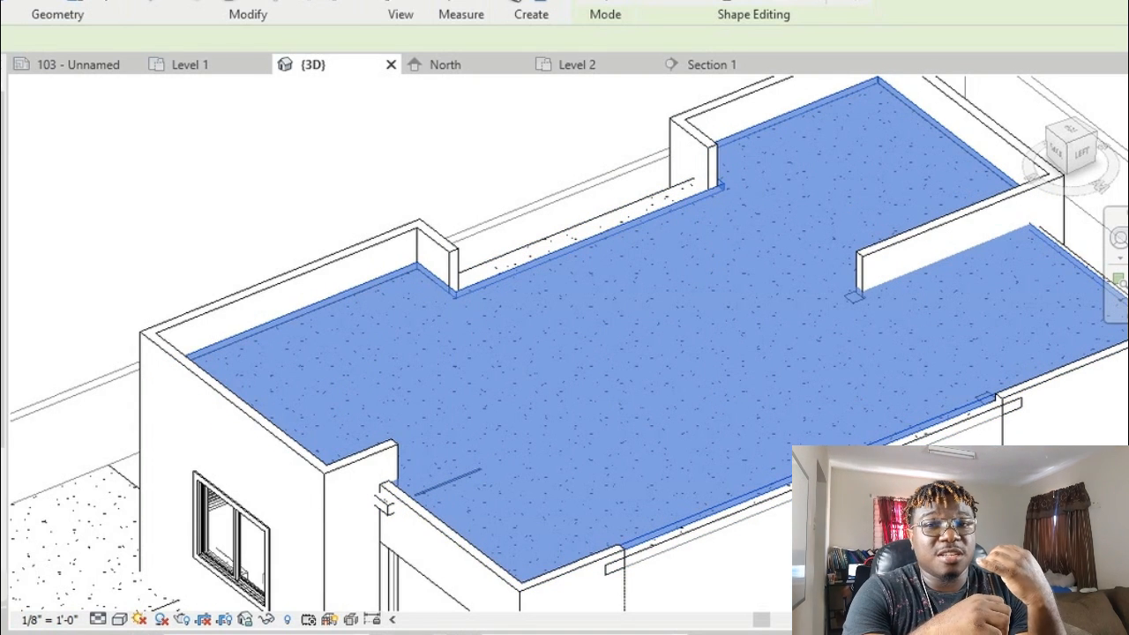